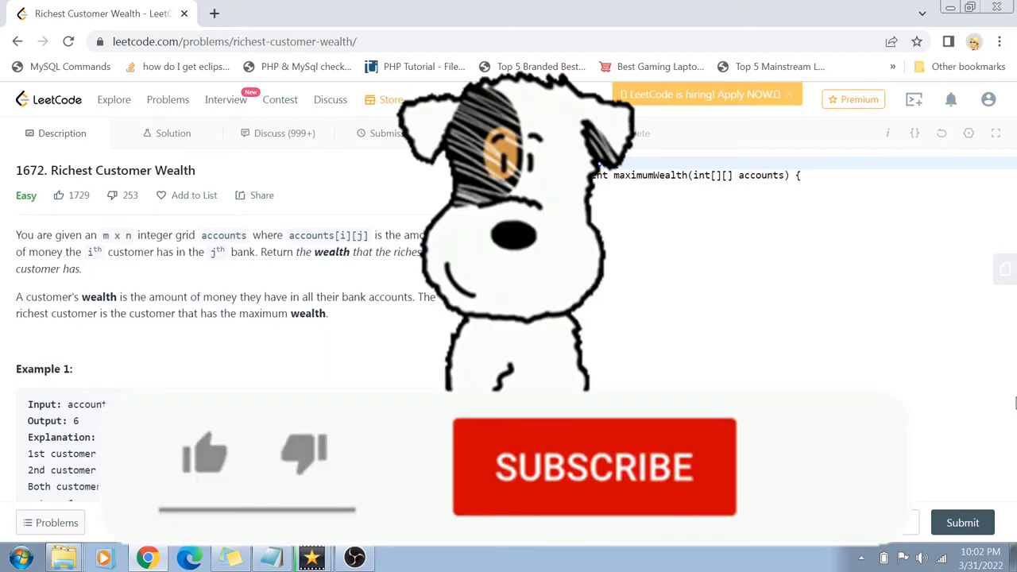
Step: Read through the Richest Customer Wealth problem statement and its examples
{"action": "left_click", "coordinate": [595, 467]}
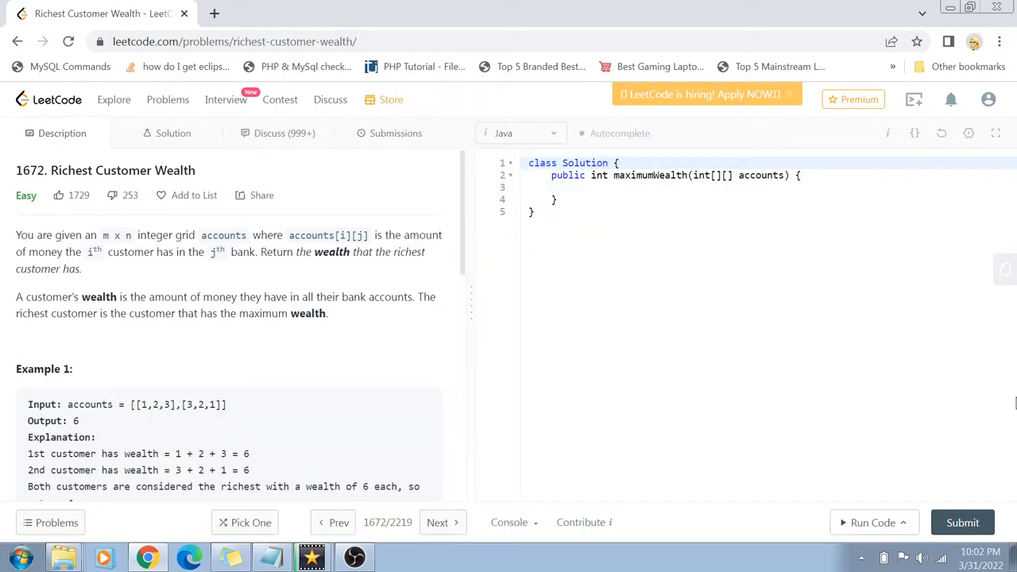
{"action": "scroll", "scroll_direction": "down", "scroll_amount": 3}
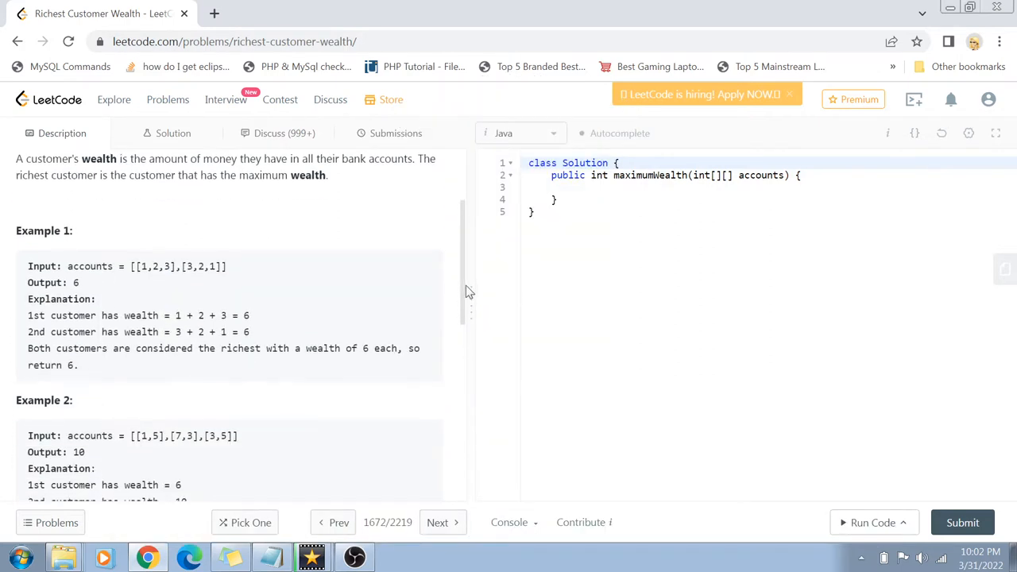
{"action": "mouse_move", "coordinate": [137, 266]}
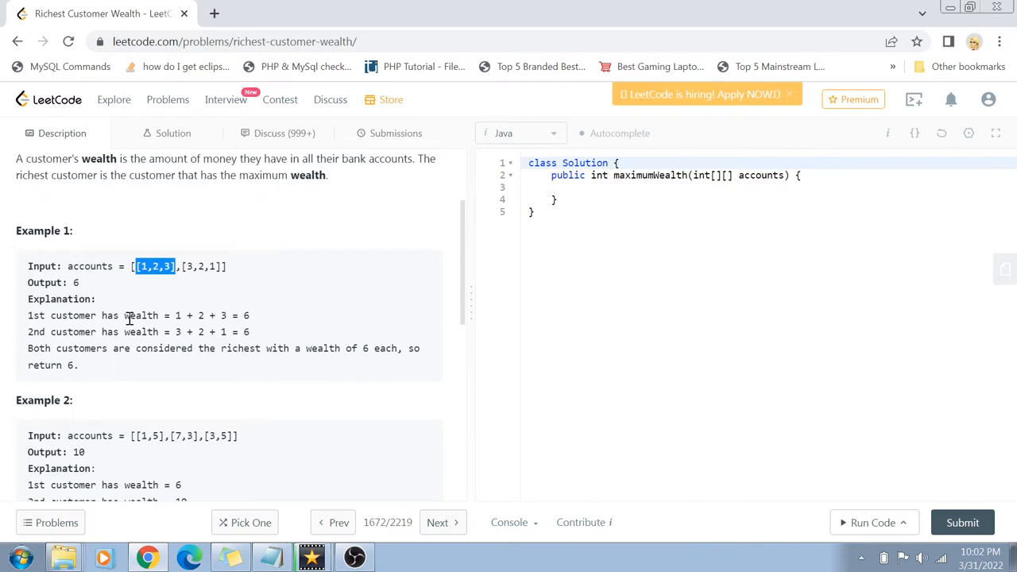
{"action": "mouse_move", "coordinate": [127, 317]}
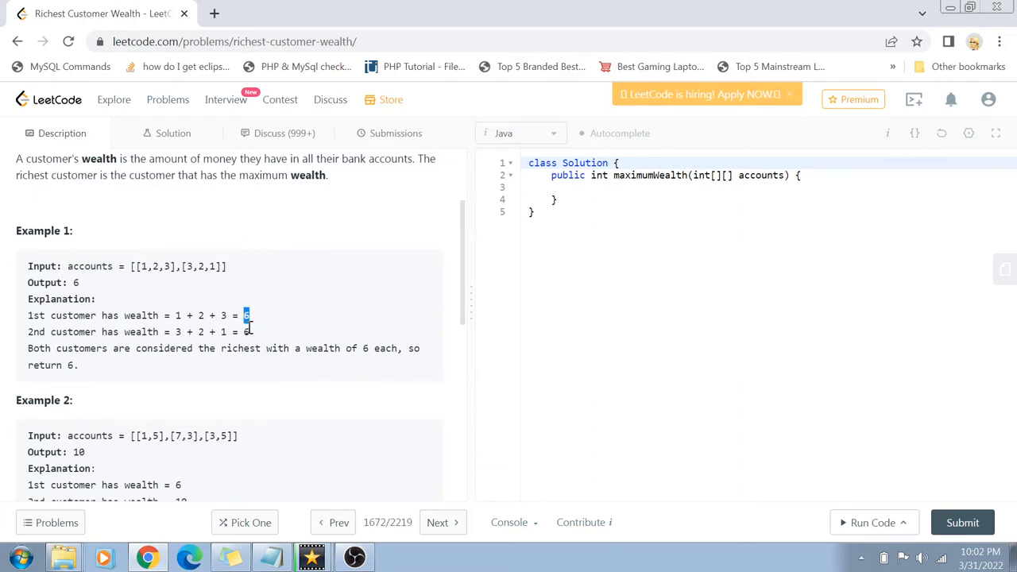
{"action": "left_click", "coordinate": [248, 332]}
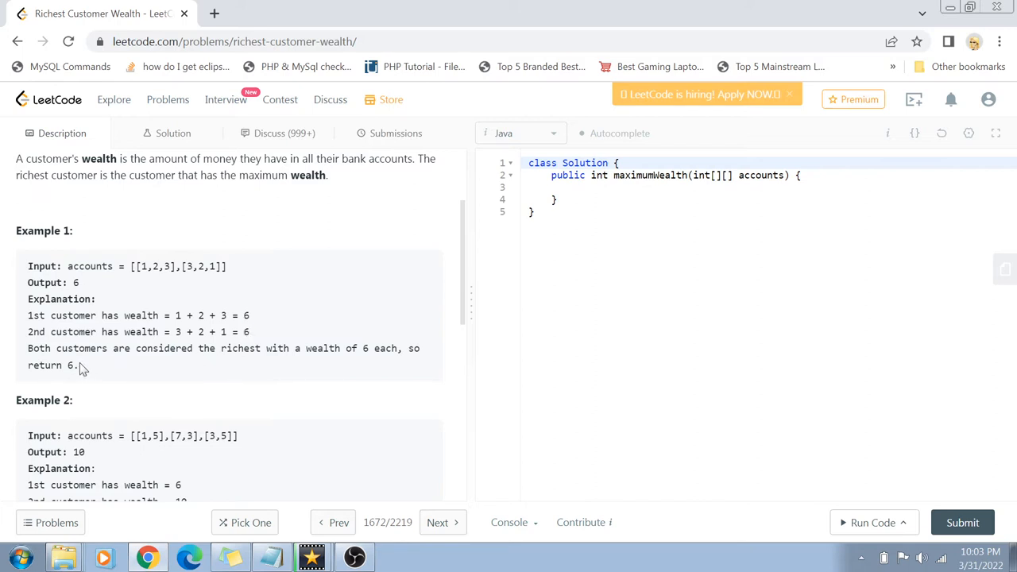
{"action": "double_click", "coordinate": [44, 364]}
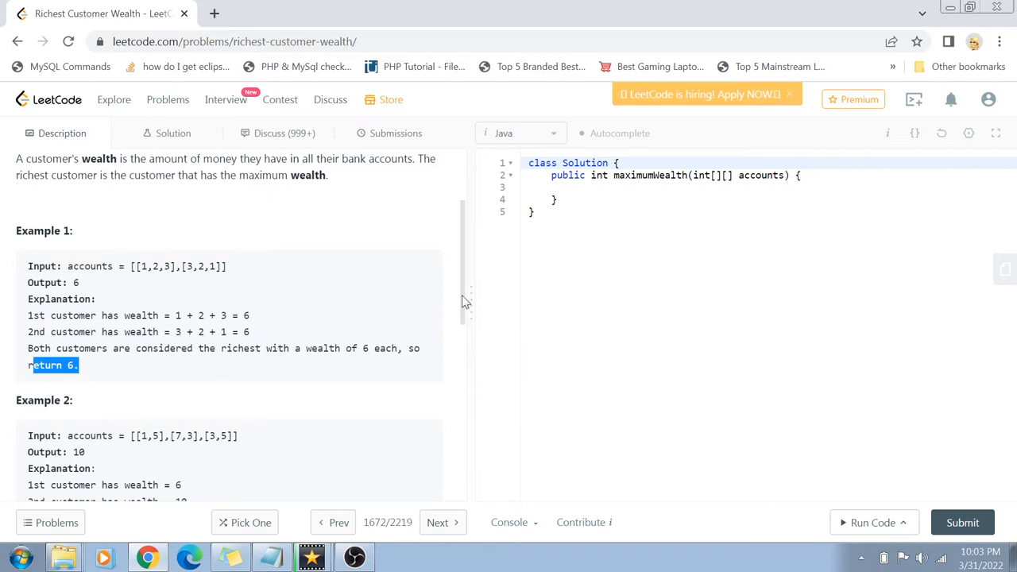
{"action": "scroll", "scroll_direction": "down", "scroll_amount": 3}
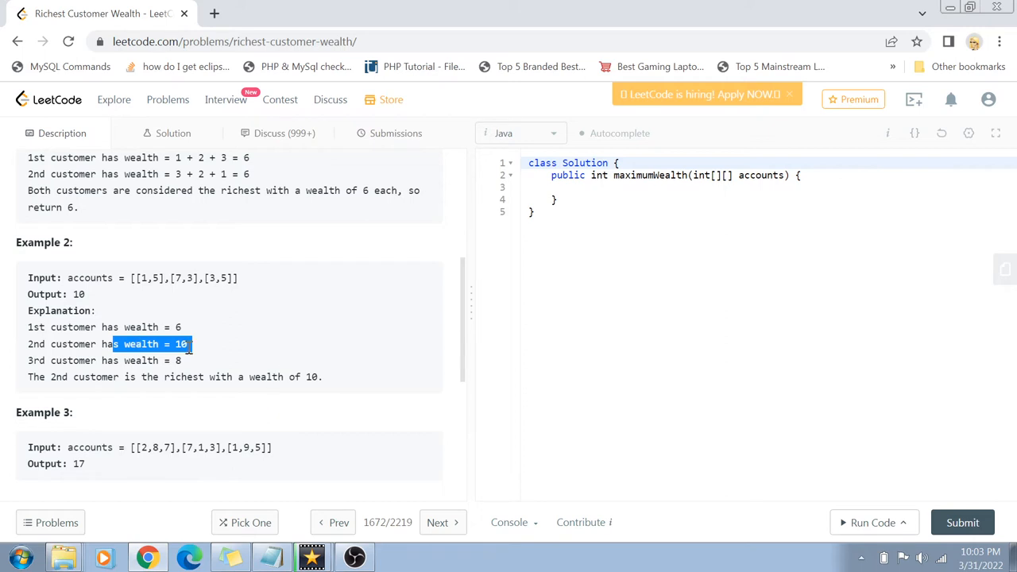
{"action": "scroll", "scroll_direction": "down", "scroll_amount": 3}
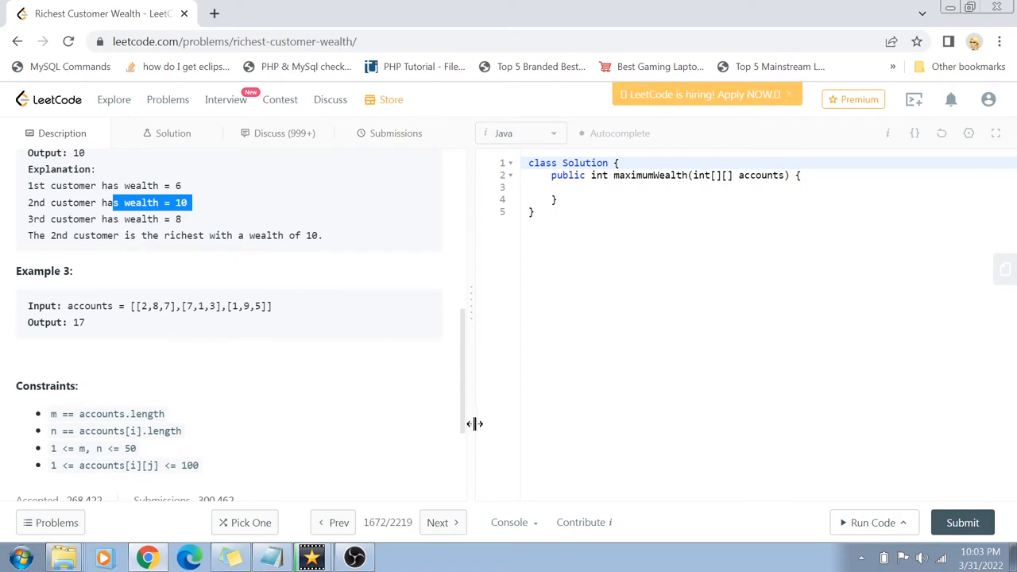
{"action": "scroll", "scroll_direction": "down", "scroll_amount": 3}
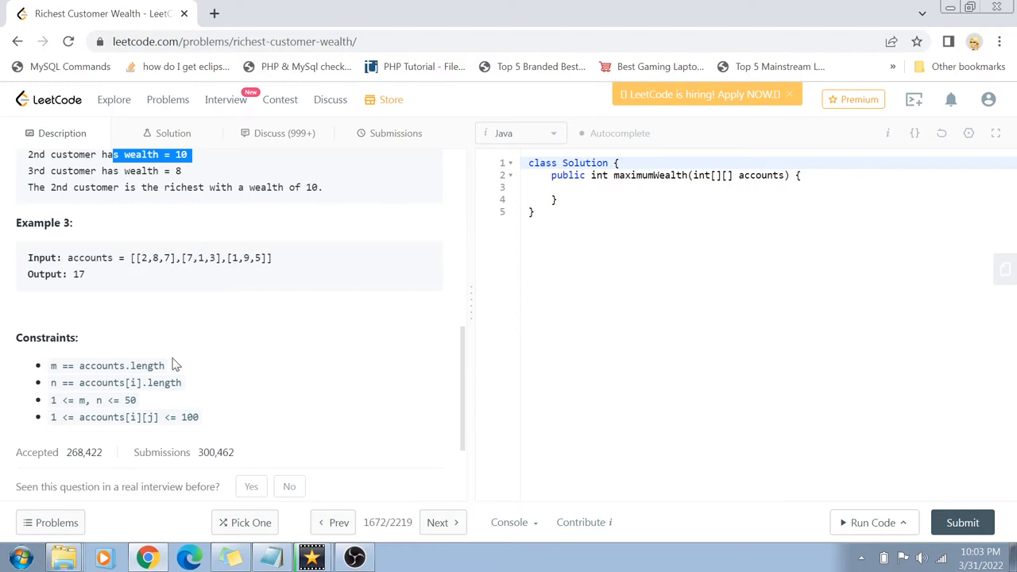
{"action": "mouse_move", "coordinate": [464, 382]}
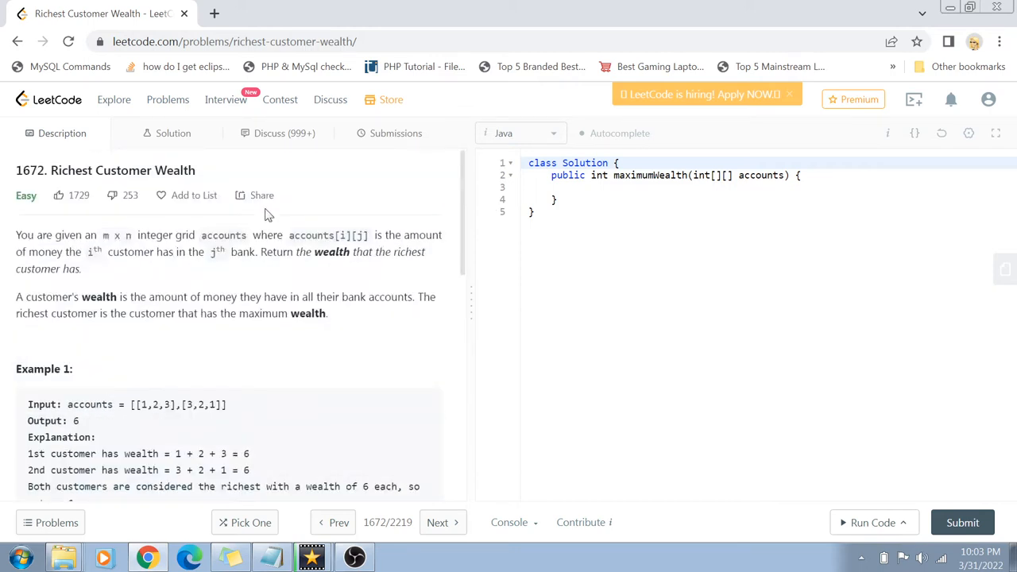
Step: Declare int maxWealth and int wealth counters at the top of maximumWealth
{"action": "left_click", "coordinate": [591, 189]}
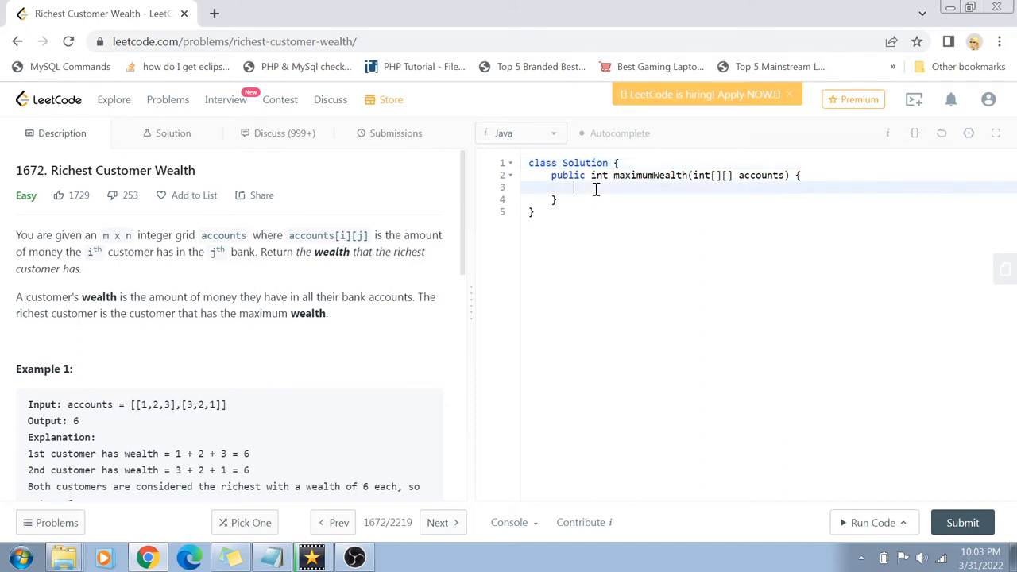
{"action": "type", "text": "i"}
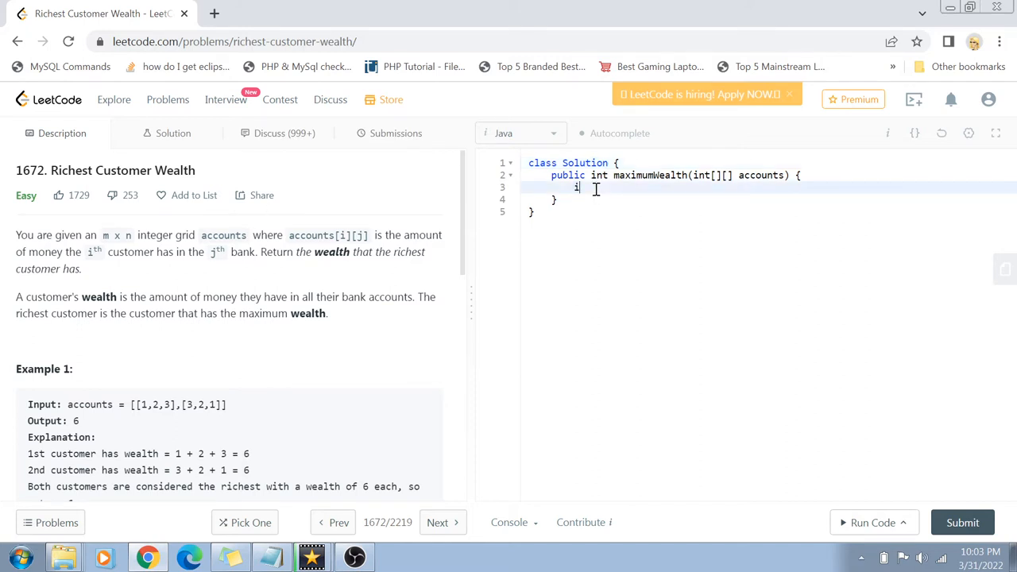
{"action": "type", "text": "nt max"}
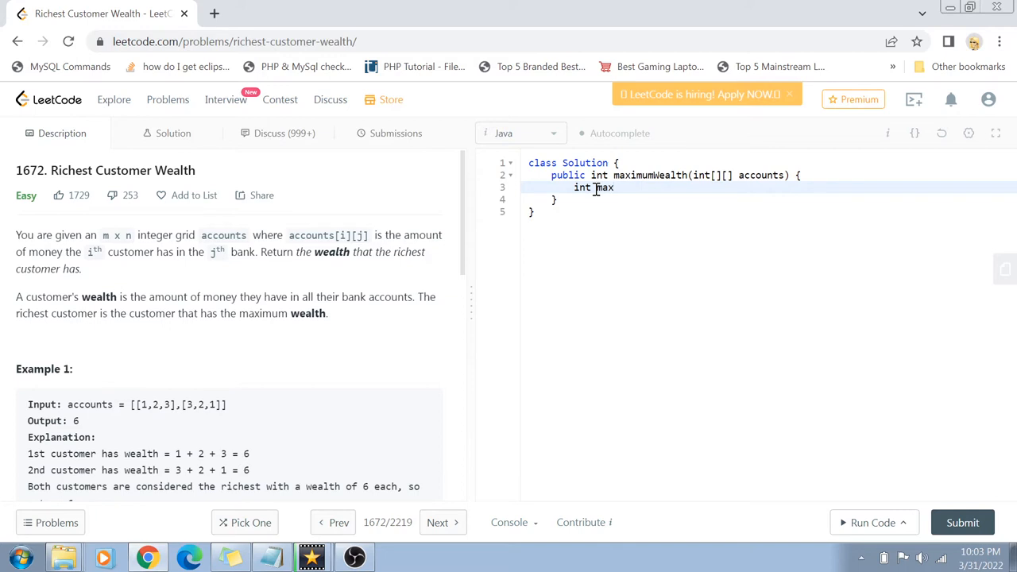
{"action": "type", "text": "Wealth = 0;"}
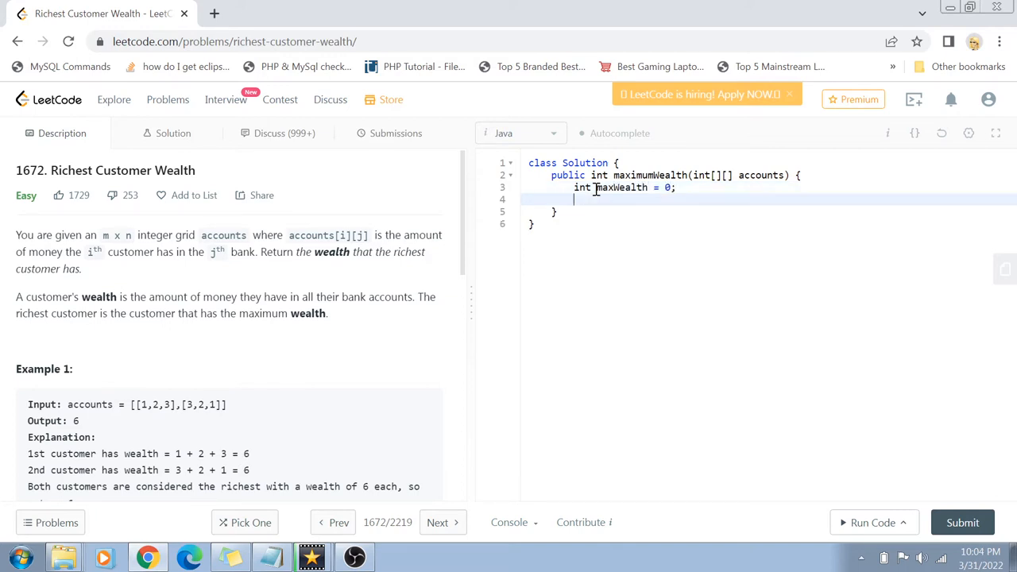
{"action": "type", "text": "int wealth = 0;"}
{"action": "type", "text": "for(int "}
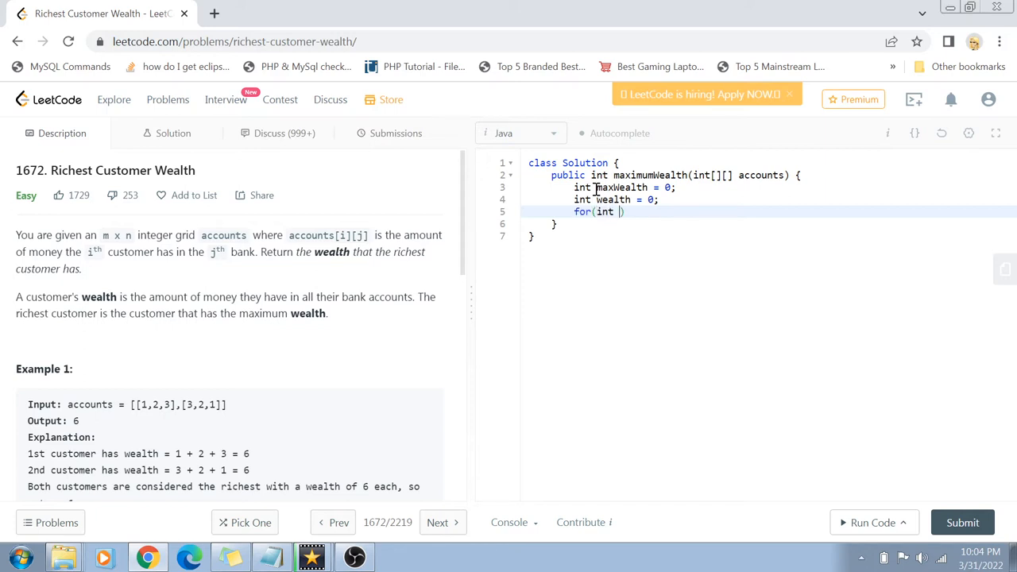
Step: Add the outer loop for(i = 0; i < accounts.length; i++) that resets wealth = 0 per customer
{"action": "type", "text": "i = 0;i"}
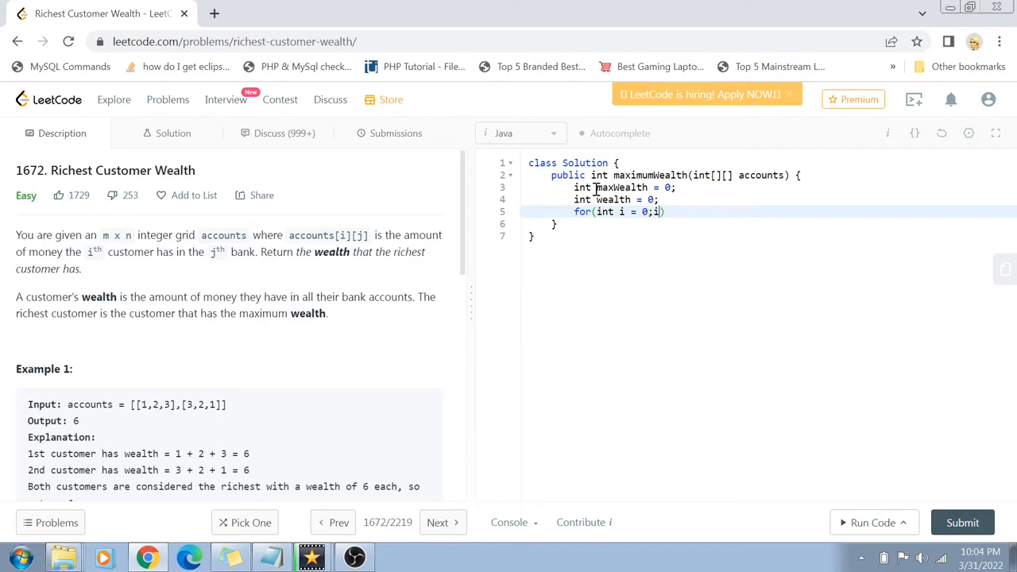
{"action": "type", "text": "accounts."}
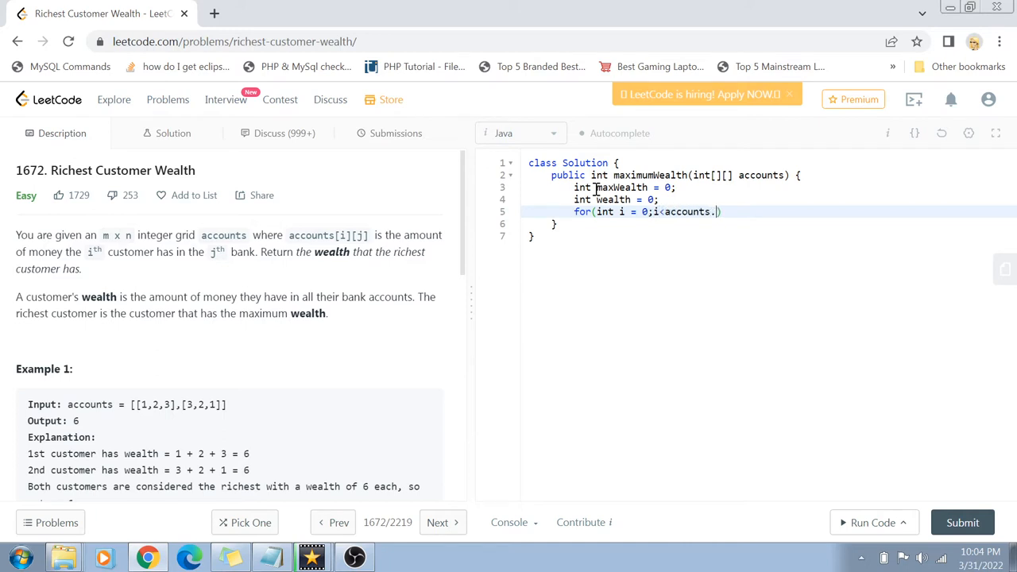
{"action": "type", "text": "length;i"}
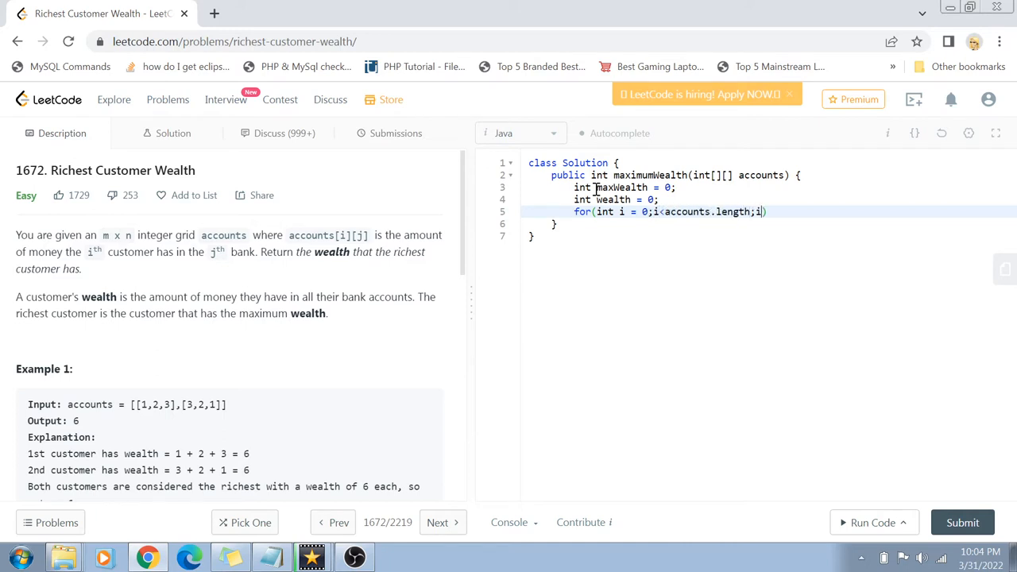
{"action": "type", "text": "++){"}
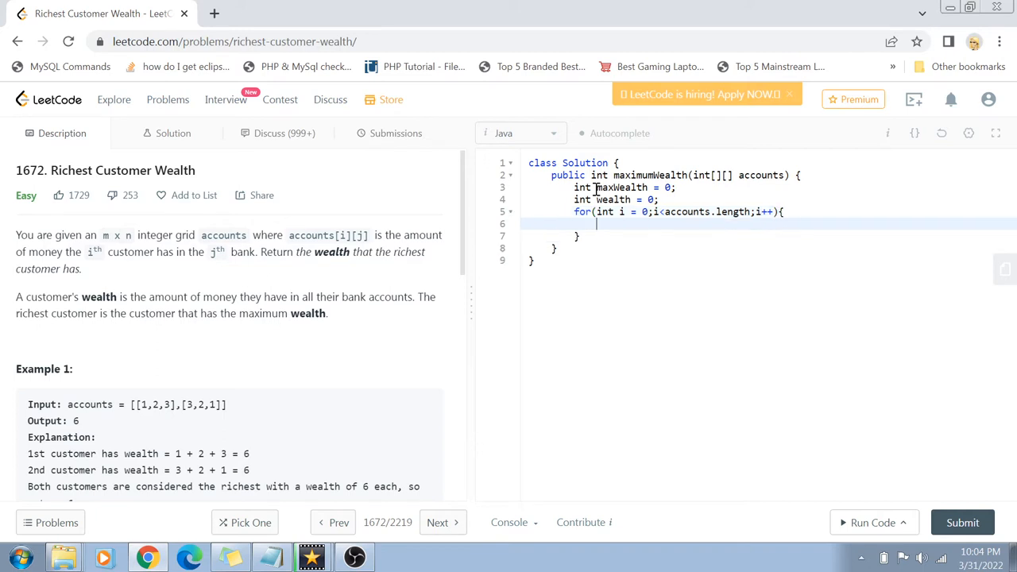
{"action": "type", "text": "wealth"}
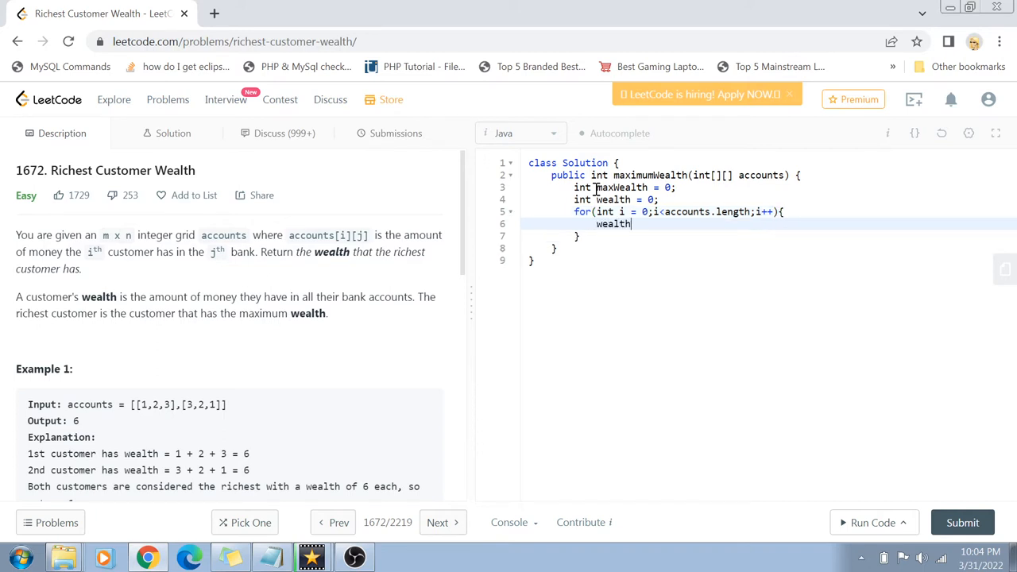
{"action": "type", "text": "= 0;"}
{"action": "type", "text": "for(int "}
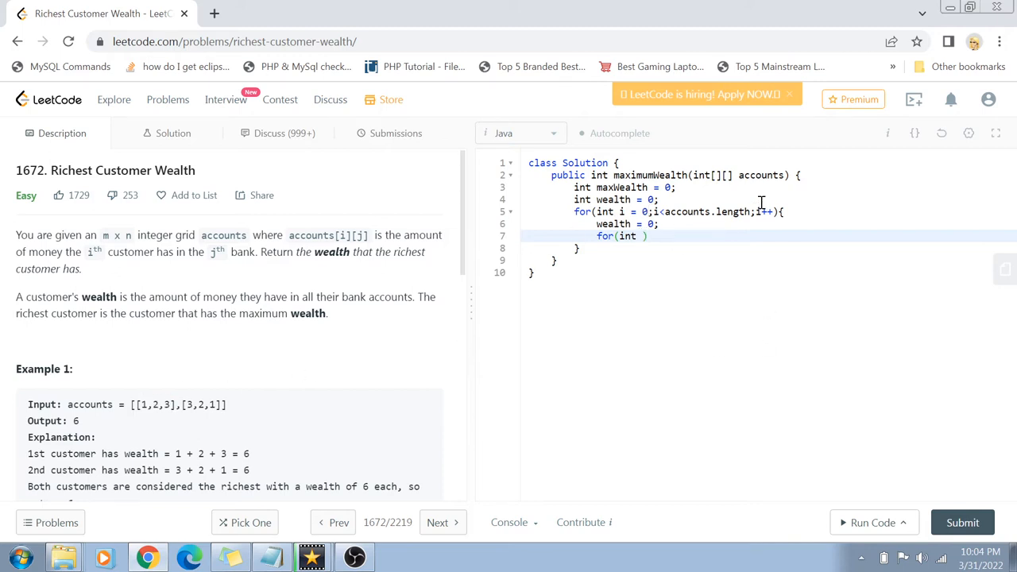
Step: Write the inner loop over accounts[i].length with j++ that adds accounts[i][j] to wealth
{"action": "type", "text": "j =0;"}
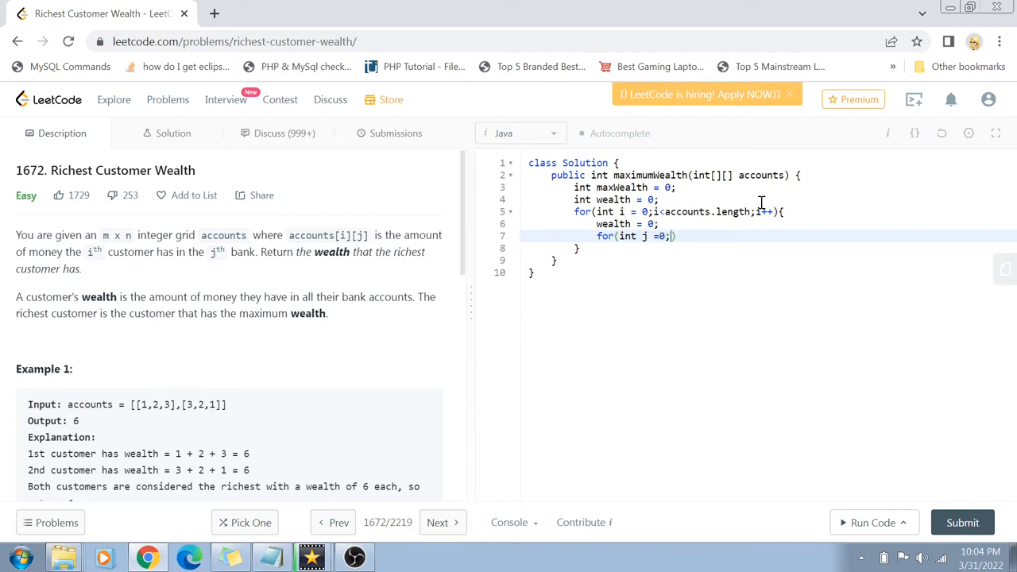
{"action": "type", "text": "<accounts"}
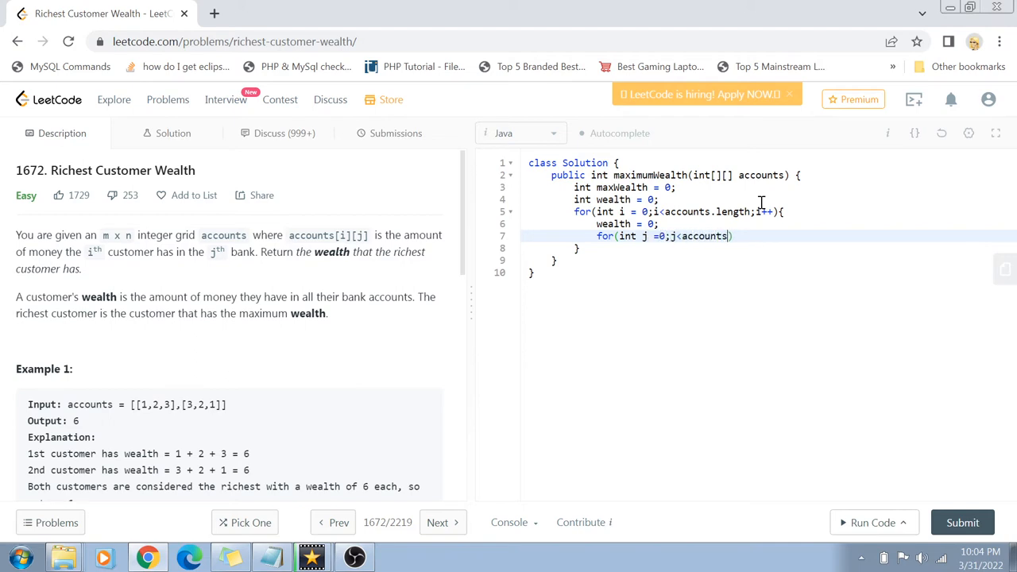
{"action": "type", "text": "[i].leangth"}
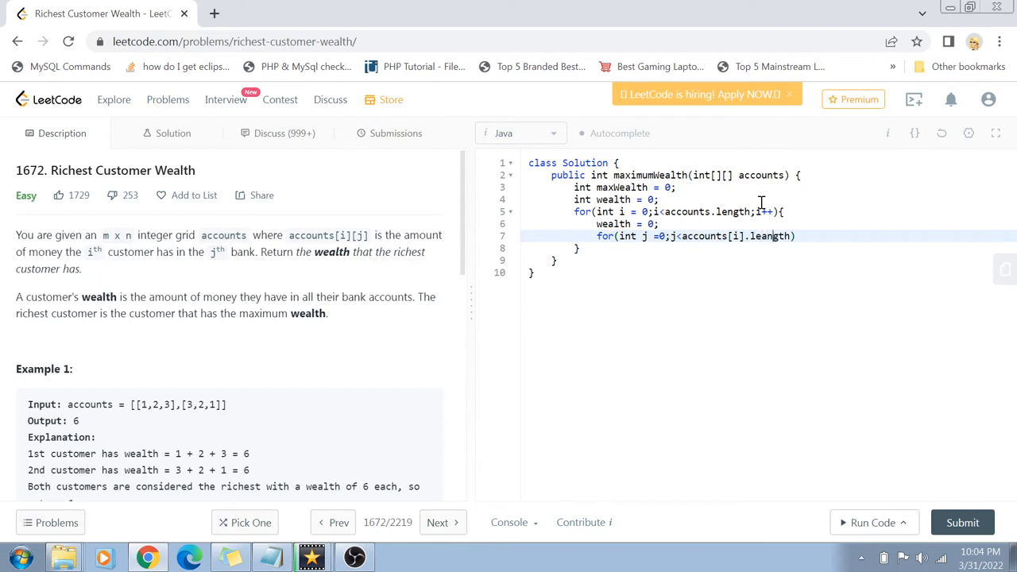
{"action": "key", "text": "Backspace"}
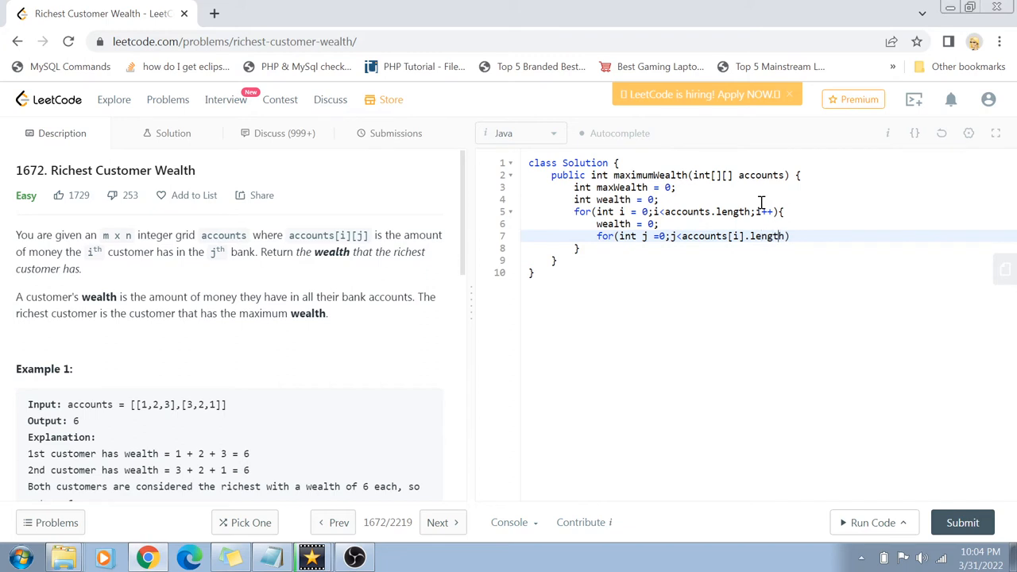
{"action": "type", "text": "j++"}
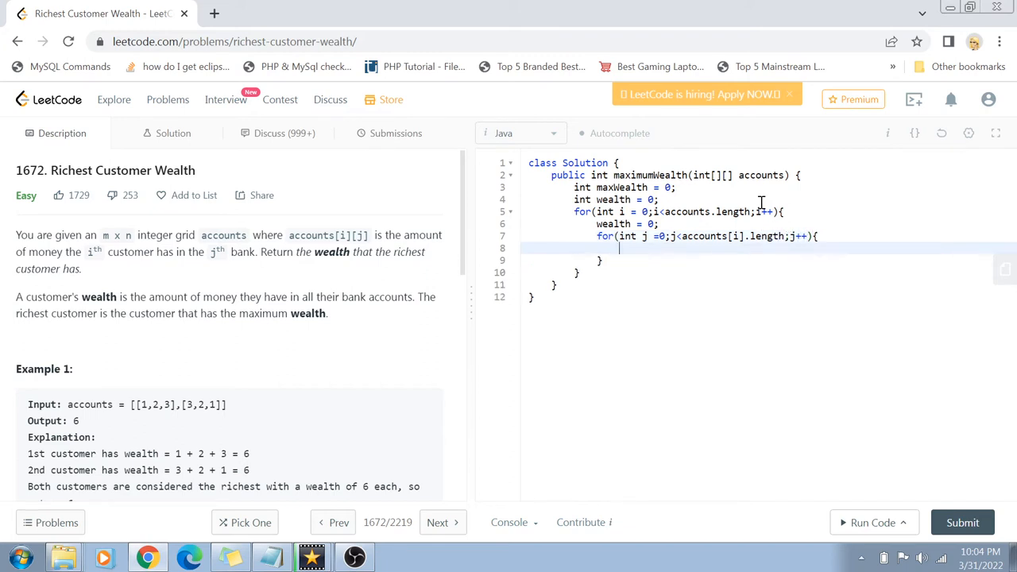
{"action": "type", "text": "wealth = wealth +"}
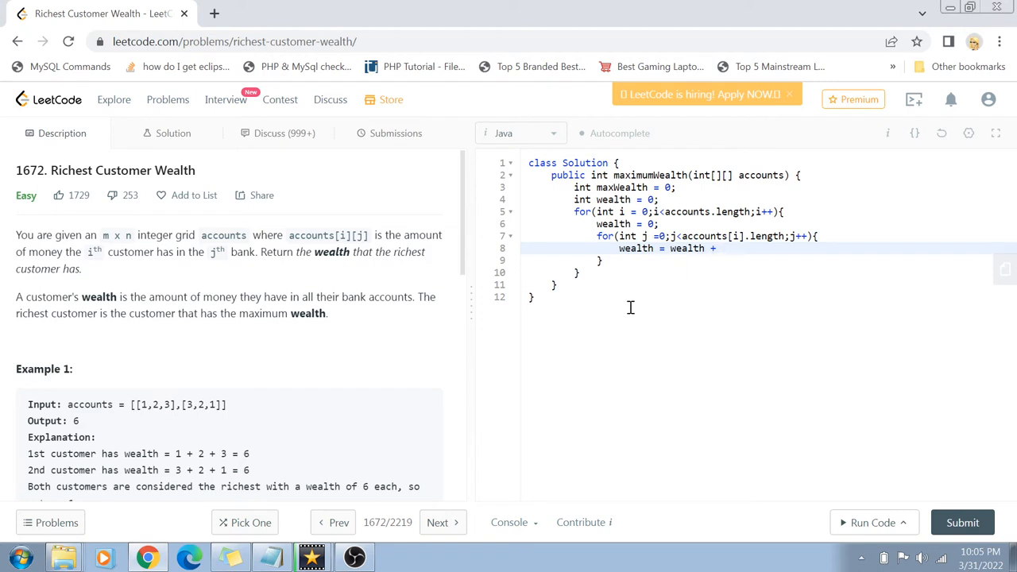
{"action": "double_click", "coordinate": [704, 235]}
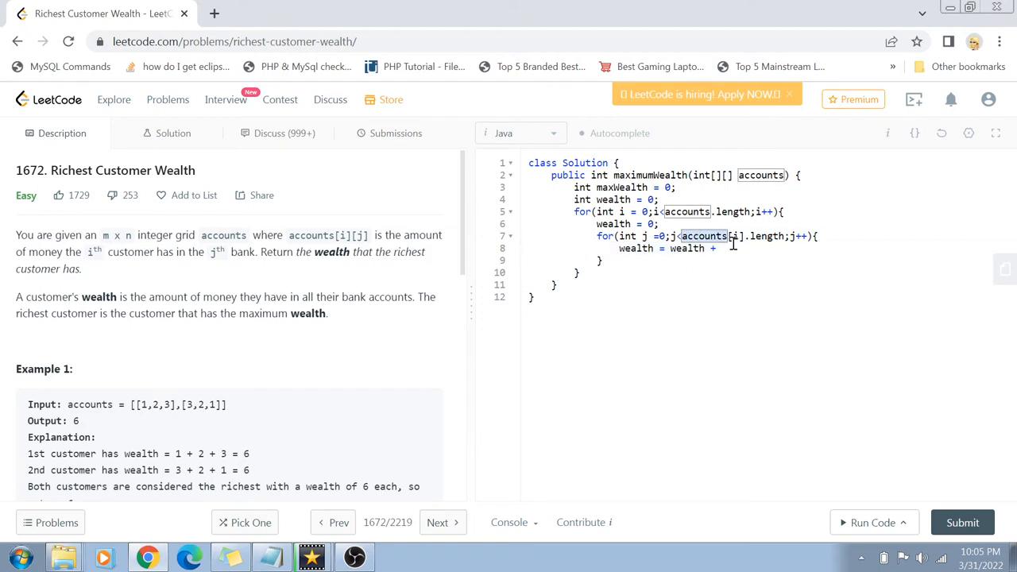
{"action": "type", "text": "accounts[i][j];"}
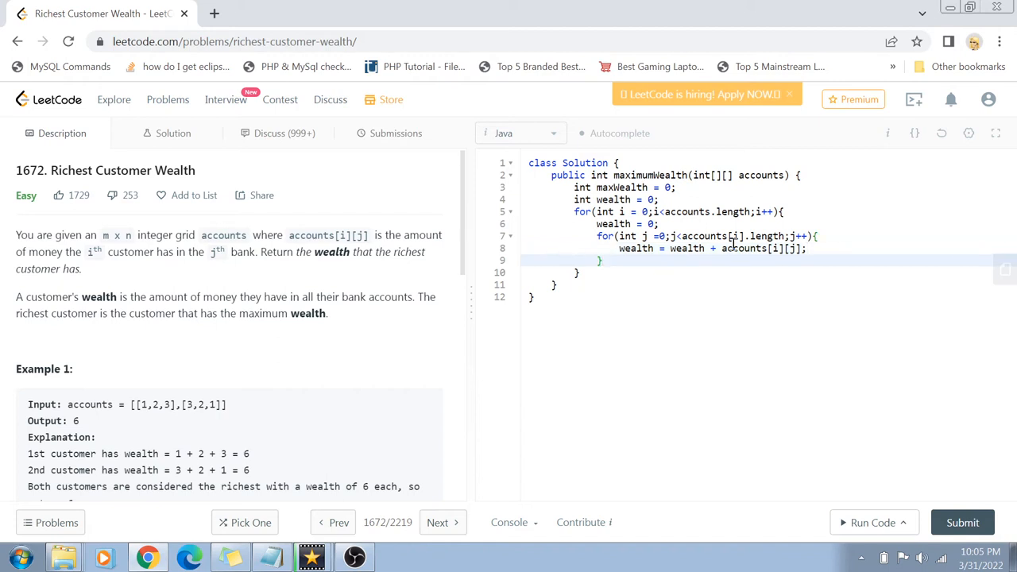
Step: Add if(maxWealth < wealth){ maxWealth = wealth; } and begin return maxWealth after the loops
{"action": "type", "text": "if"}
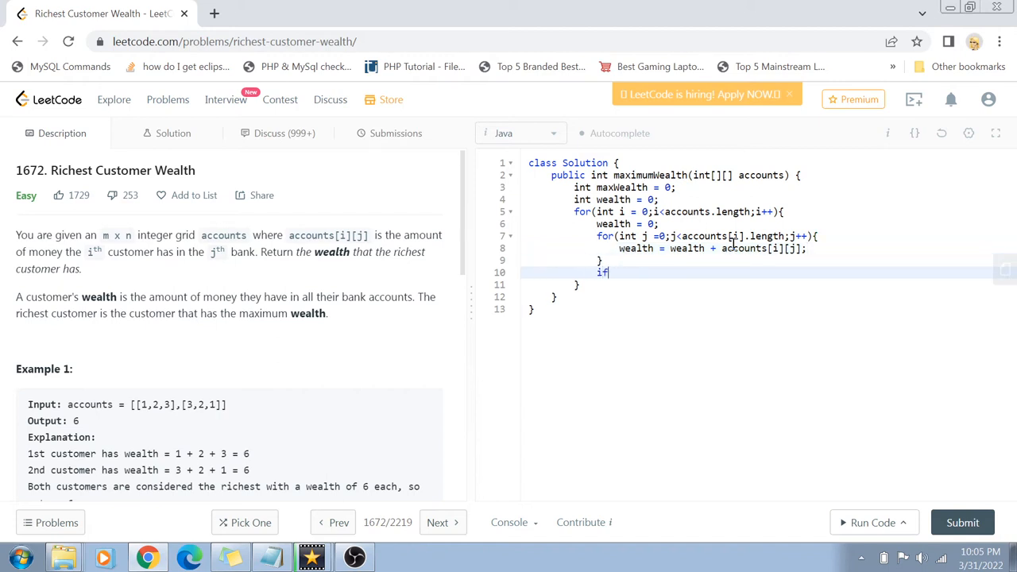
{"action": "type", "text": "(maxWealth <"}
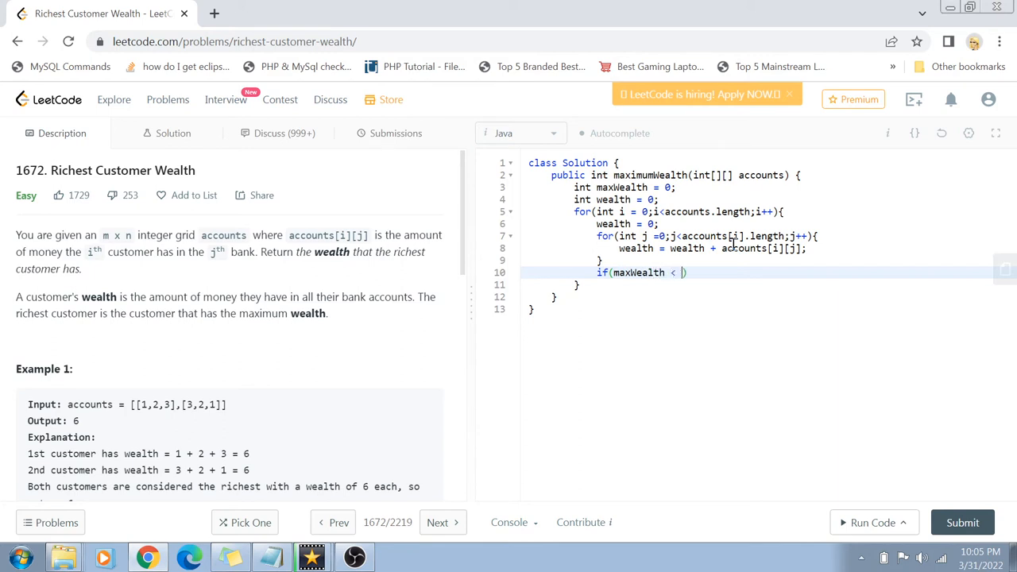
{"action": "type", "text": "wealth)"}
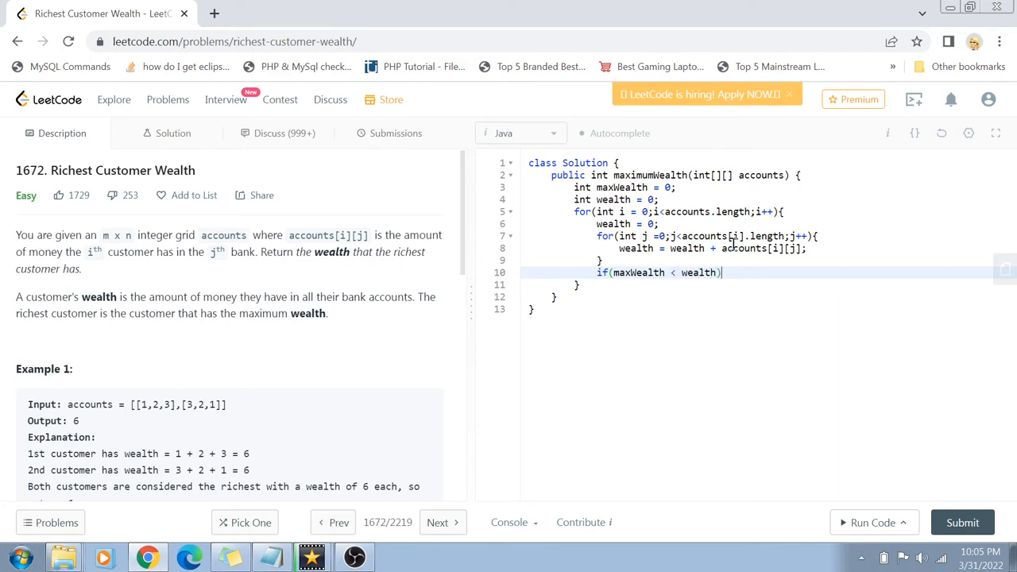
{"action": "type", "text": "{"}
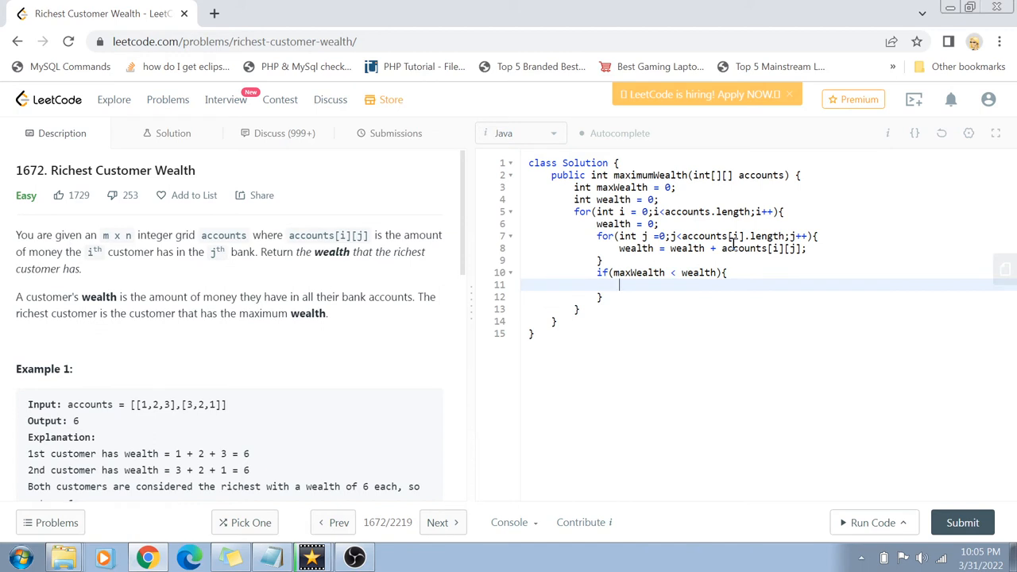
{"action": "type", "text": "maxWealth"}
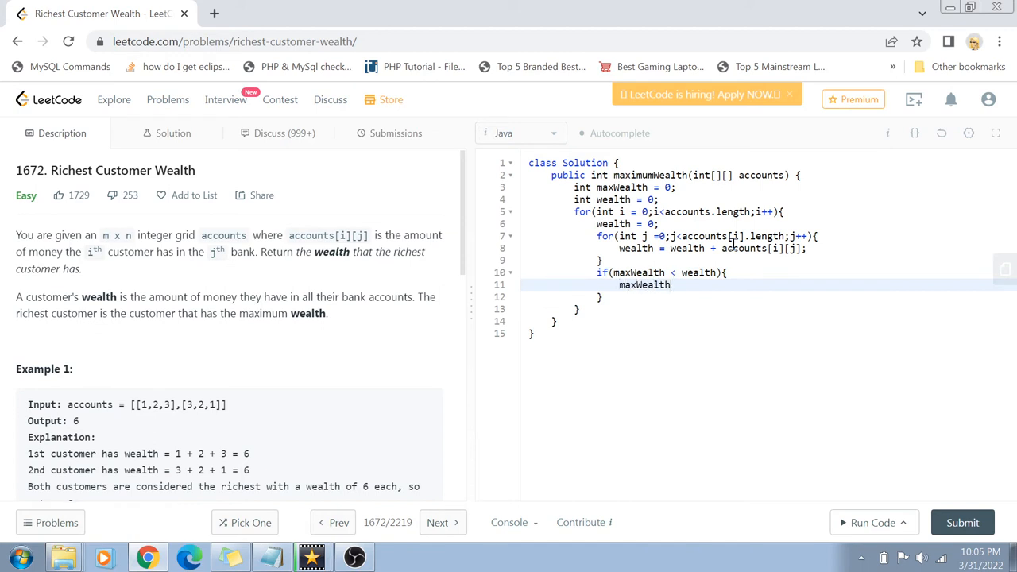
{"action": "type", "text": "="}
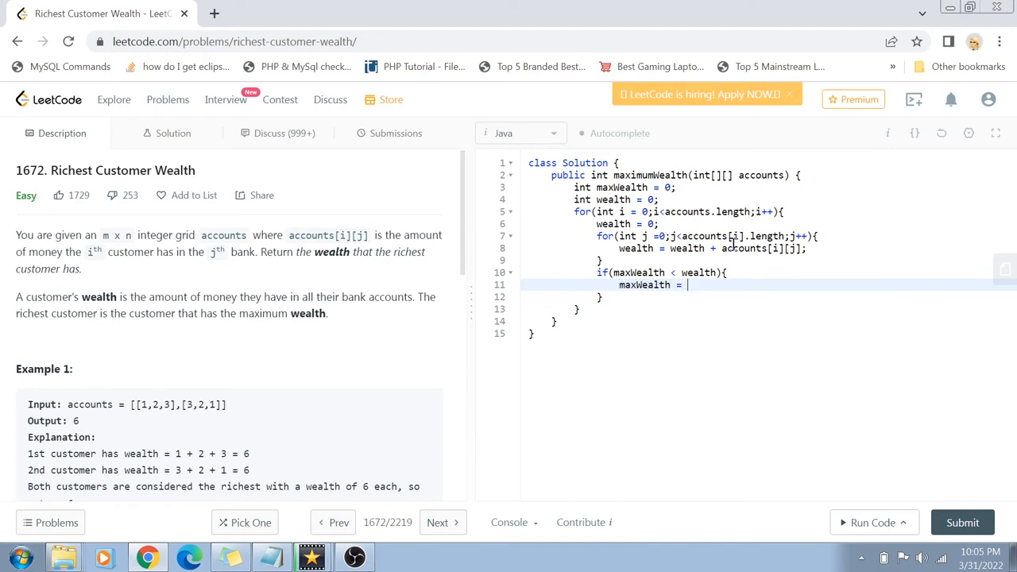
{"action": "type", "text": "wealth;"}
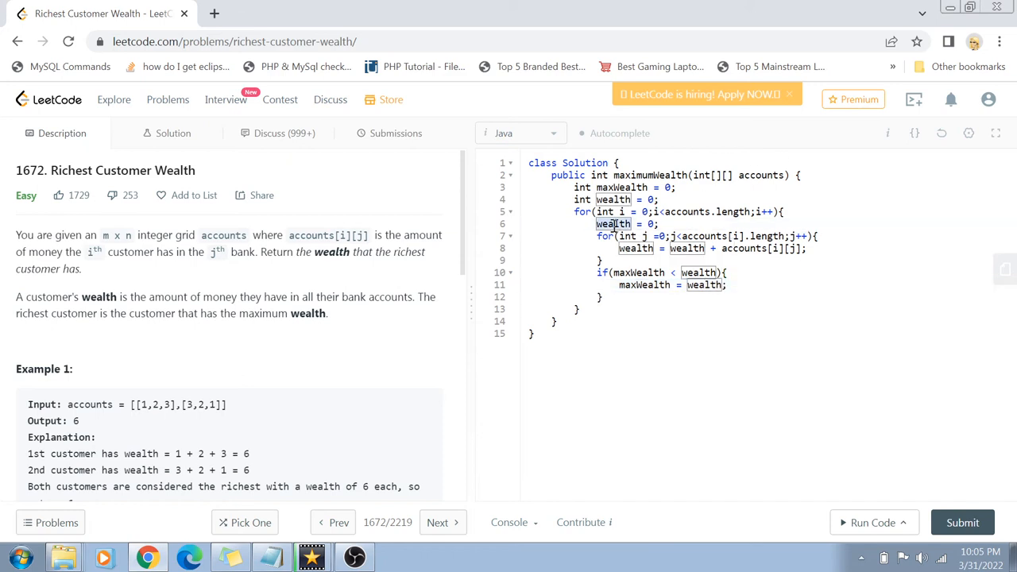
{"action": "mouse_move", "coordinate": [444, 299]}
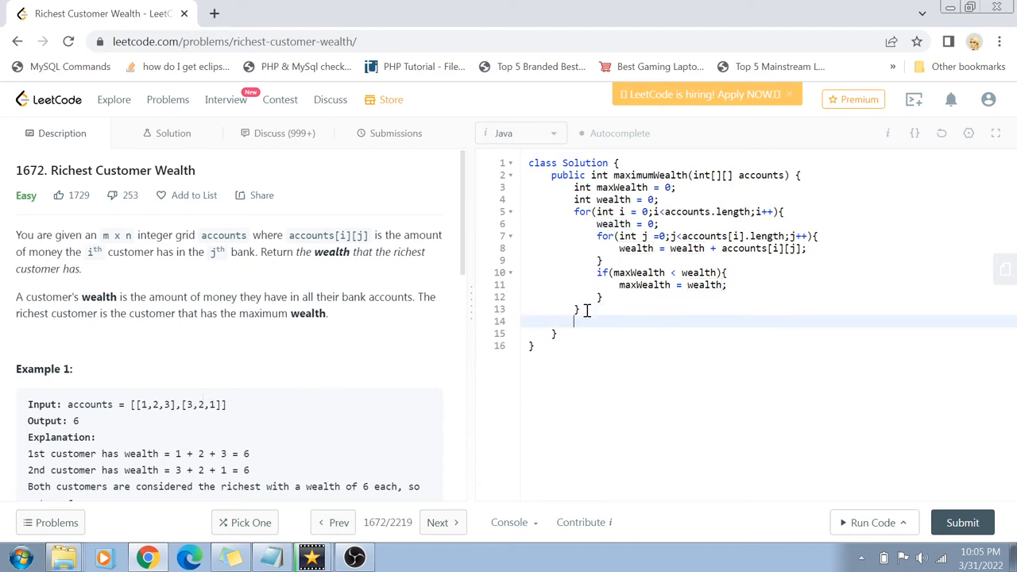
{"action": "type", "text": "return max"}
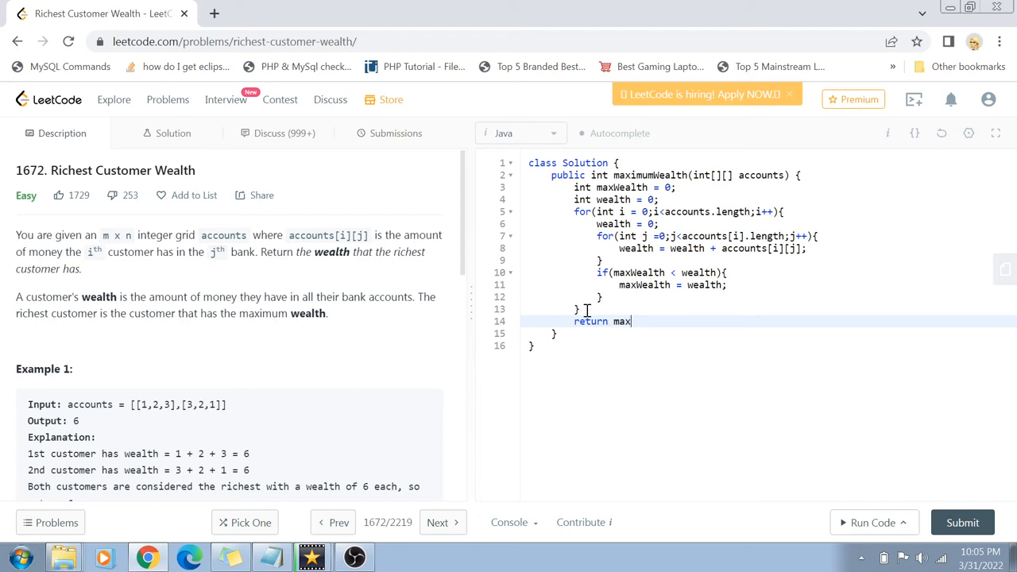
Step: Finish return maxWealth;, run the example test, and submit for an Accepted result
{"action": "type", "text": "Wealth;"}
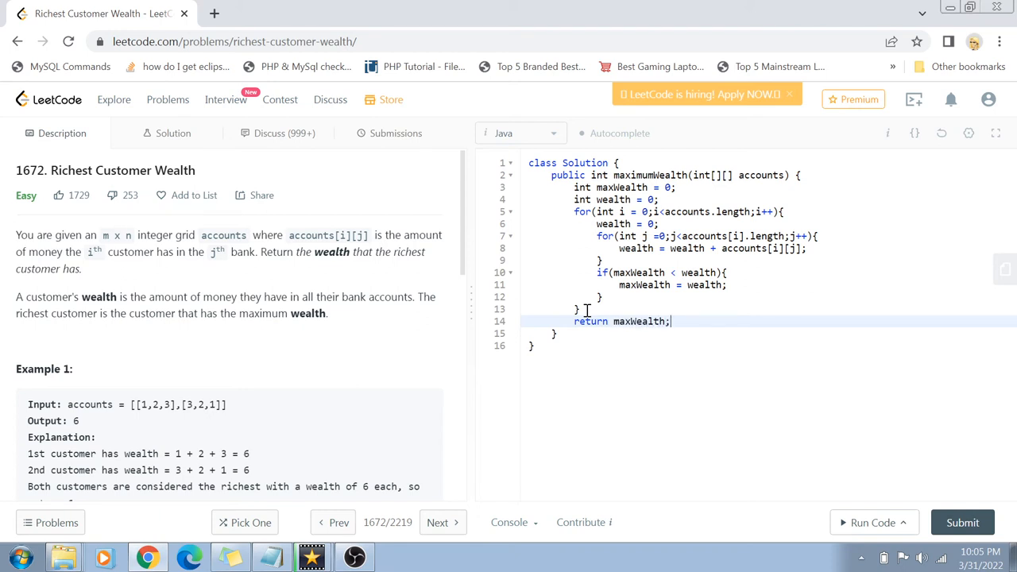
{"action": "left_click", "coordinate": [872, 521]}
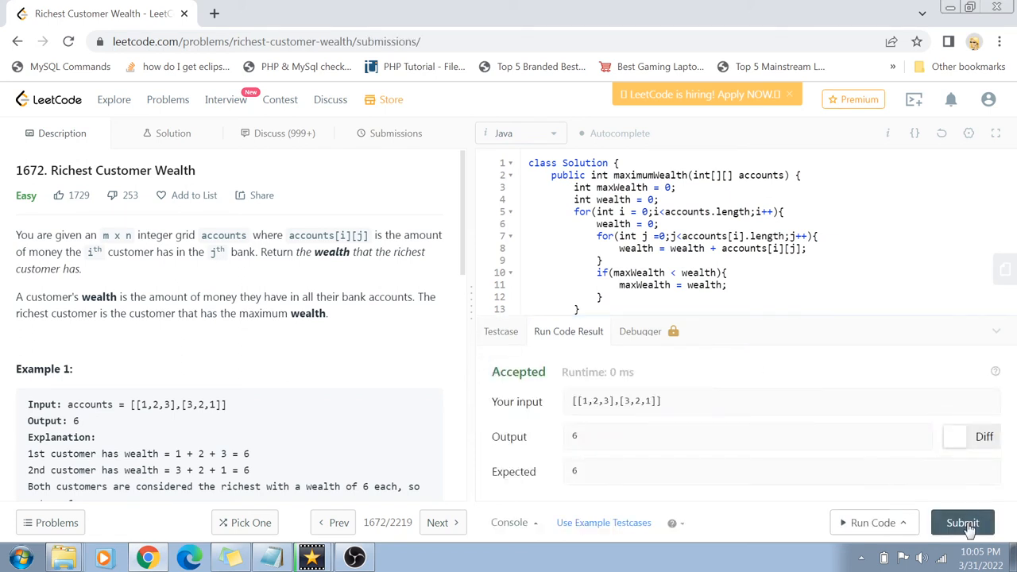
{"action": "left_click", "coordinate": [962, 521]}
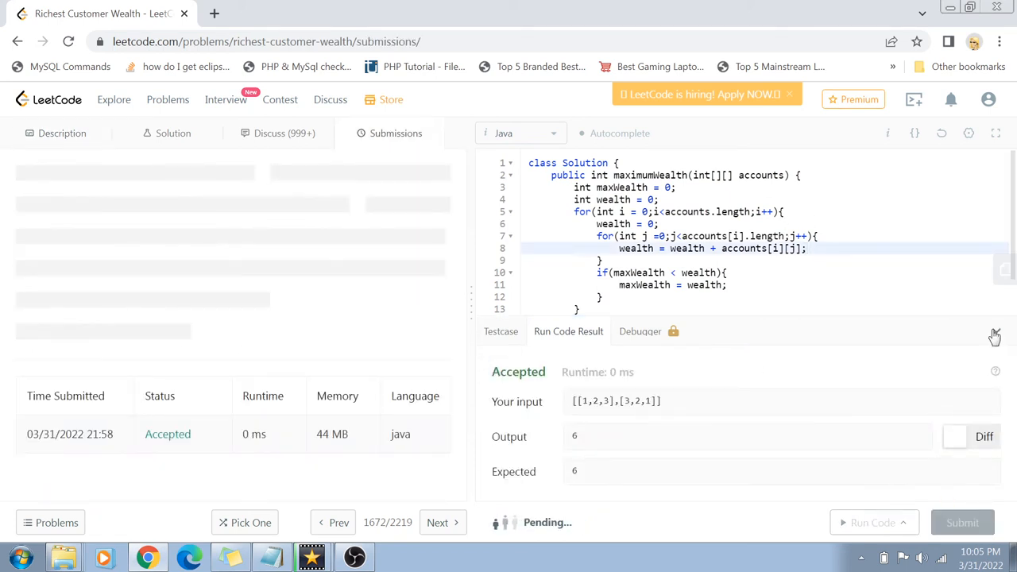
{"action": "left_click", "coordinate": [963, 521]}
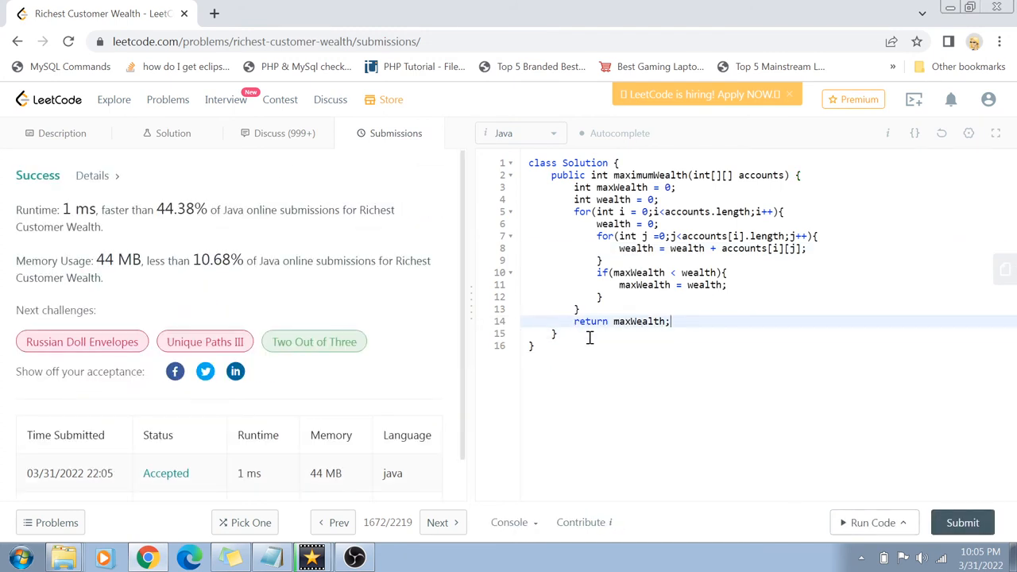
Step: Add comments // T - O(n^2) and // S - O(1) below the return statement
{"action": "type", "text": "// T - O("}
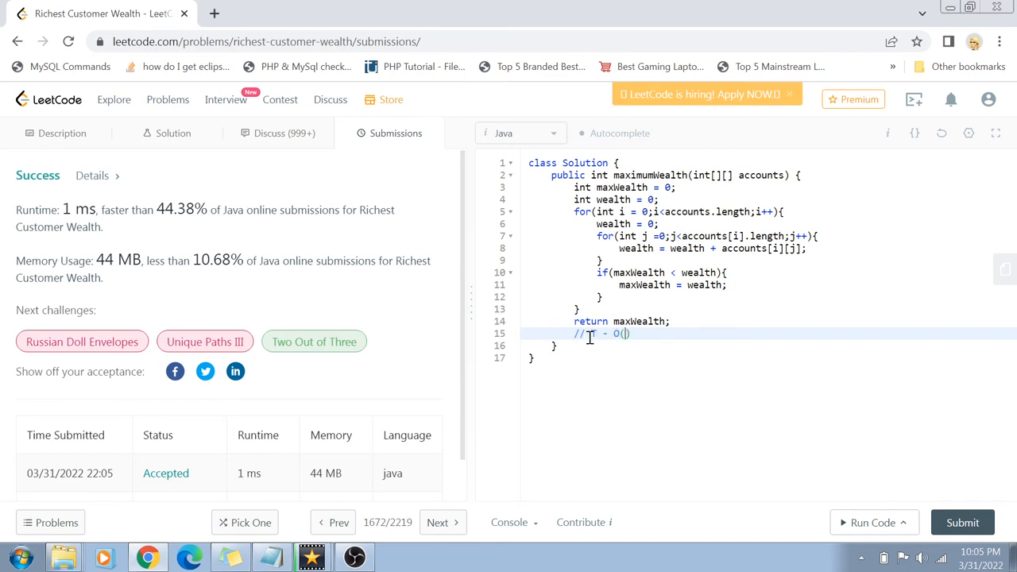
{"action": "type", "text": "n^2"}
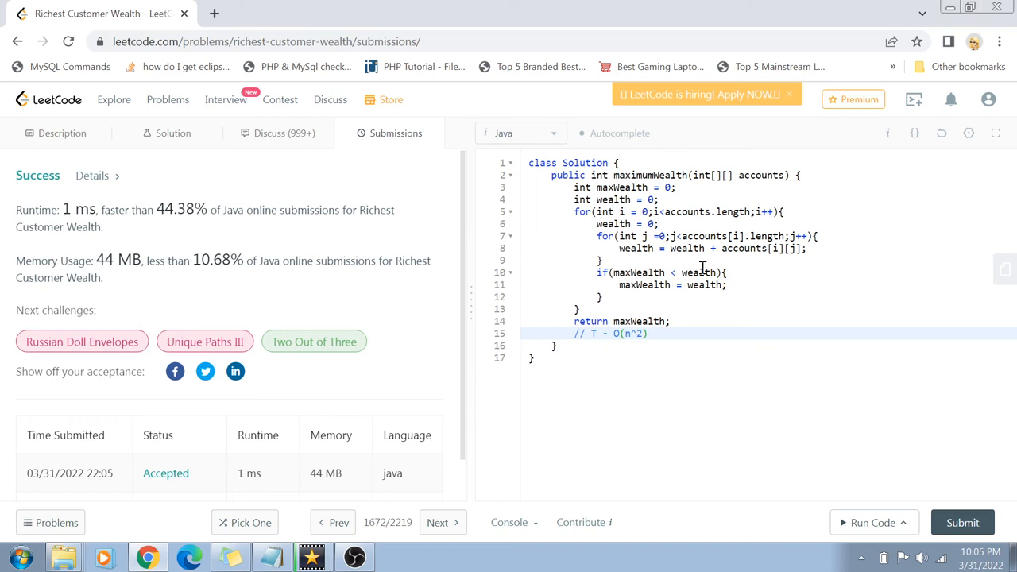
{"action": "double_click", "coordinate": [686, 211]}
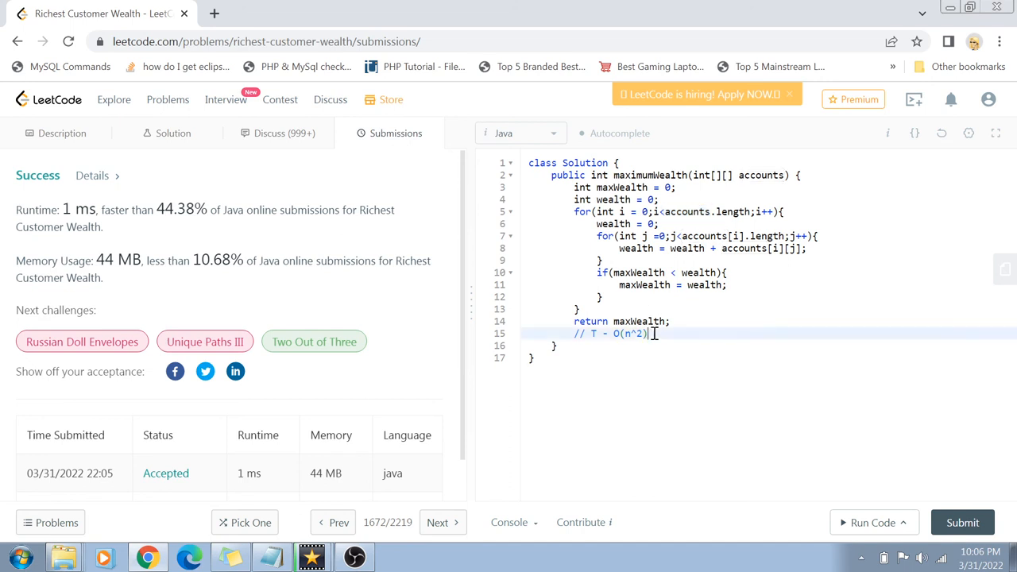
{"action": "key", "text": "enter"}
{"action": "type", "text": "// S - O(1)"}
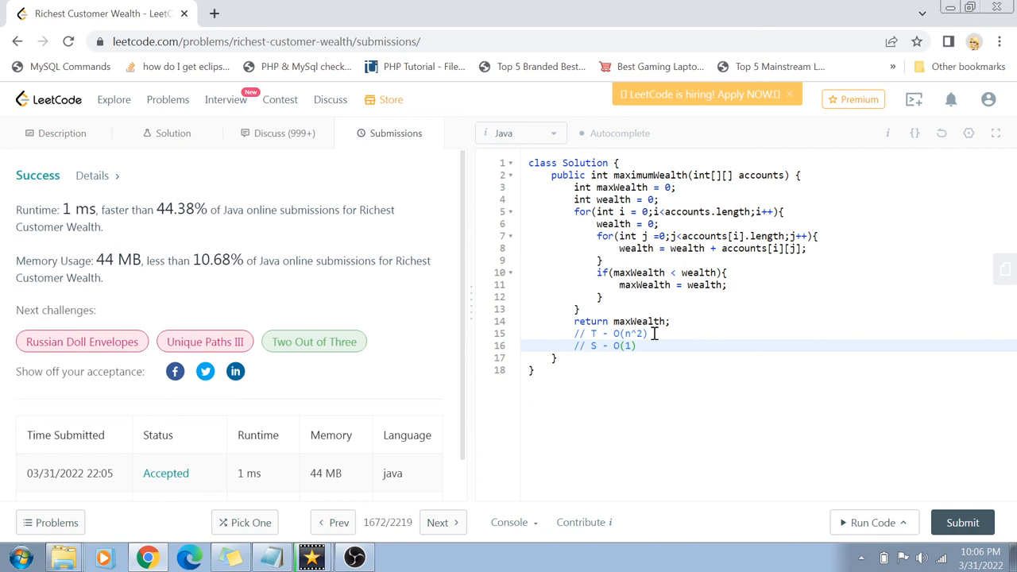
{"action": "left_click", "coordinate": [635, 346]}
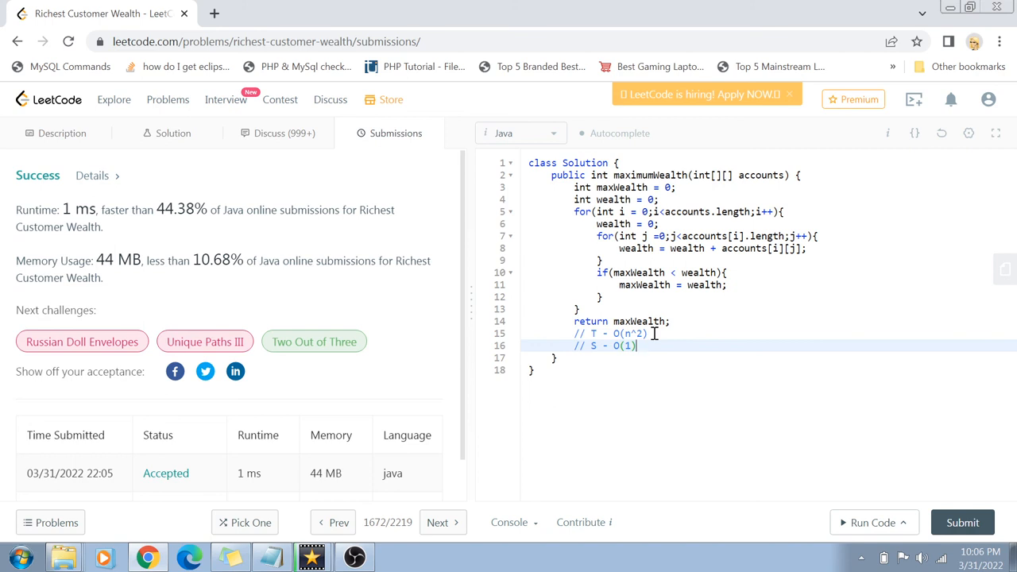